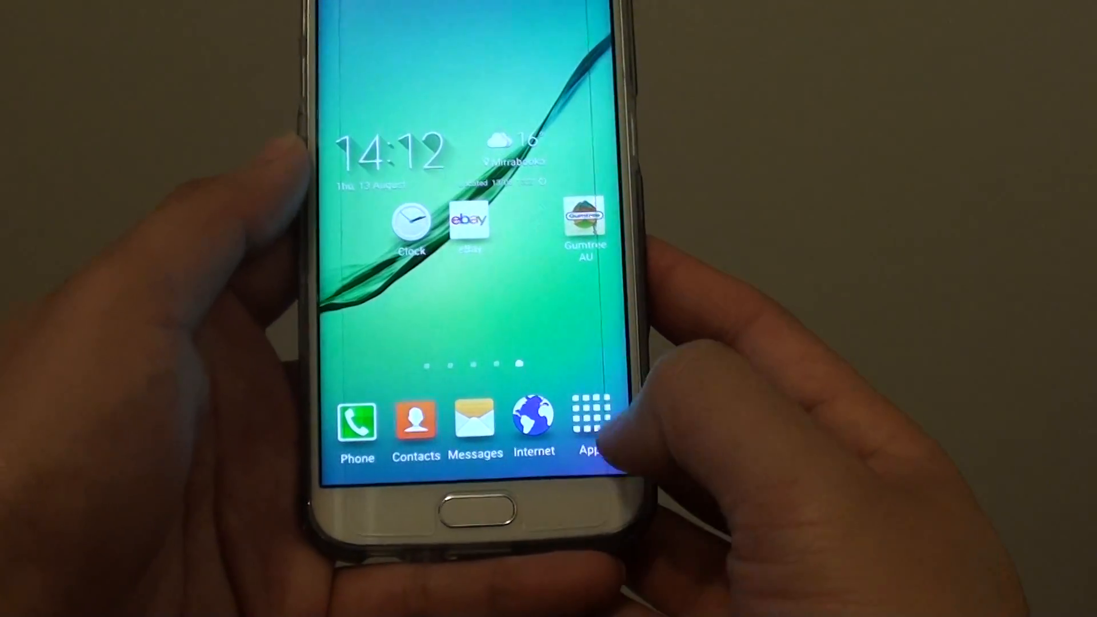
# - Show the full grid of installed apps from the home screen
pyautogui.click(591, 411)
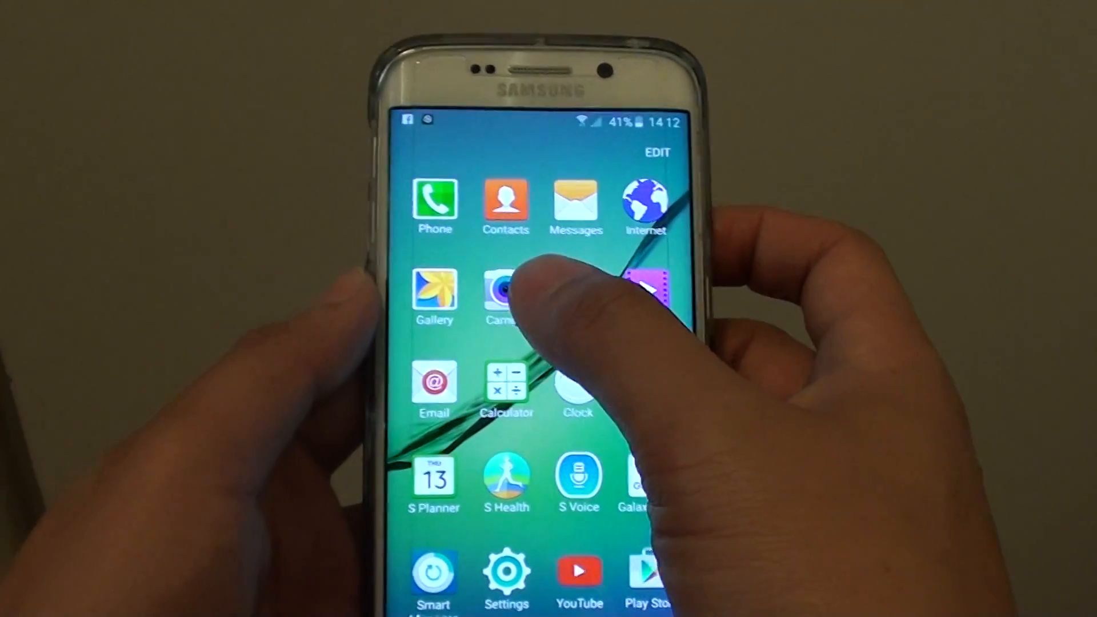
# - Launch Camera and set its shooting mode to Fast motion
pyautogui.click(505, 291)
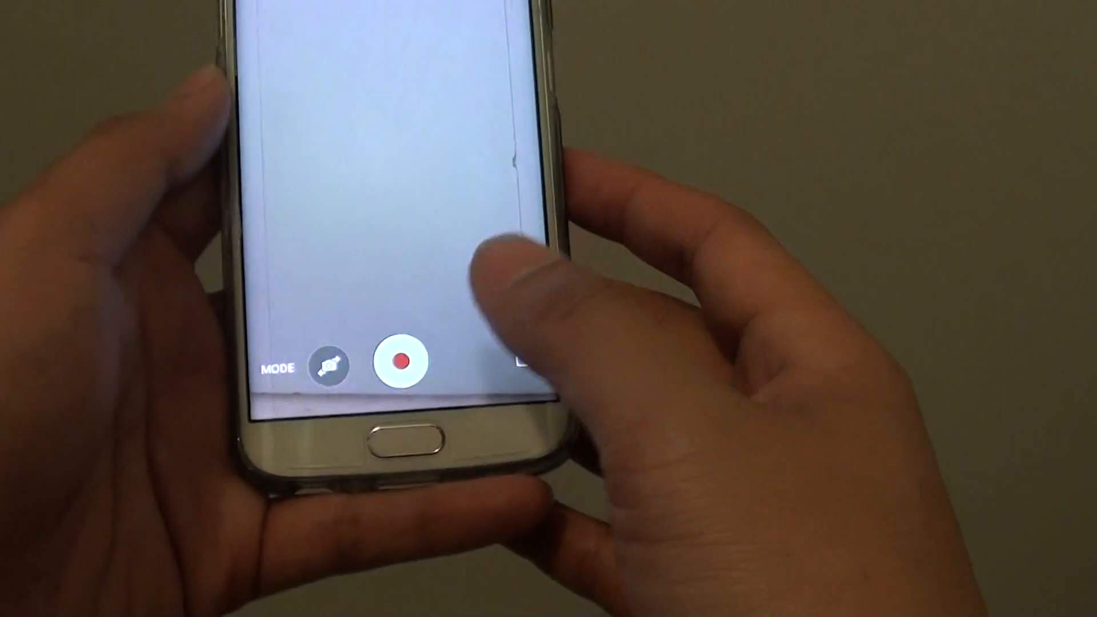
pyautogui.click(400, 363)
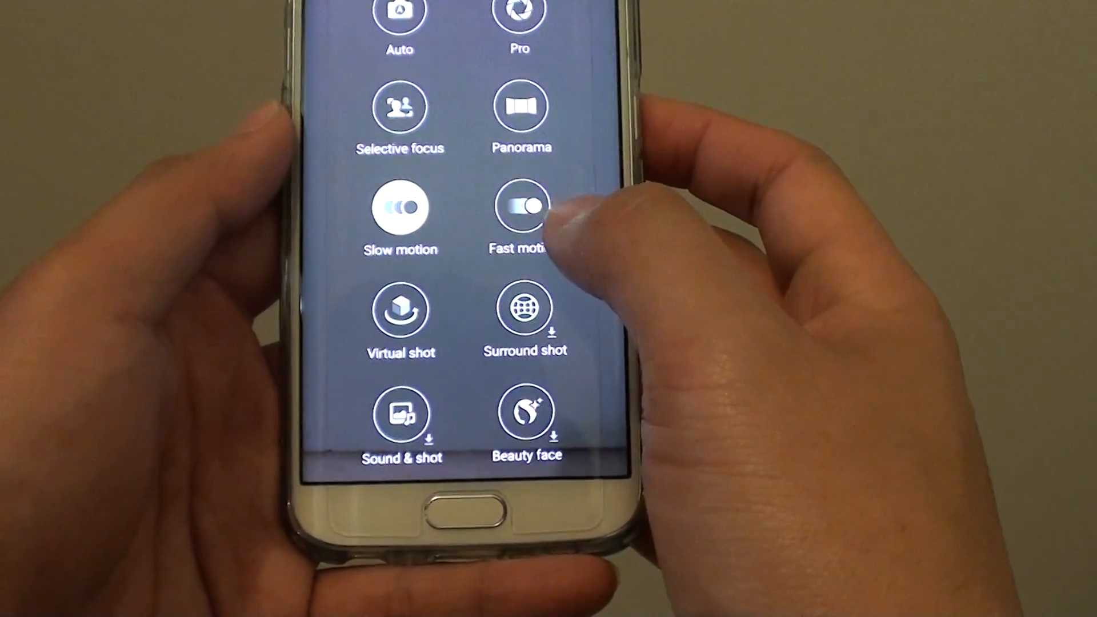
pyautogui.click(521, 207)
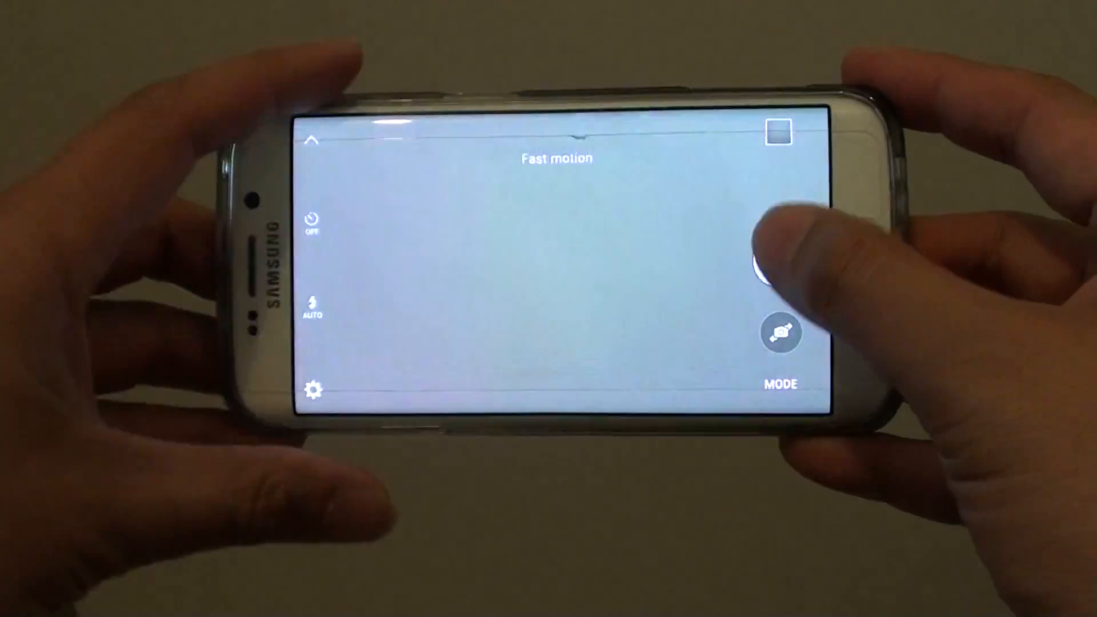
# - Record a roughly 14-second fast motion clip focused on the wall, then stop
pyautogui.click(773, 270)
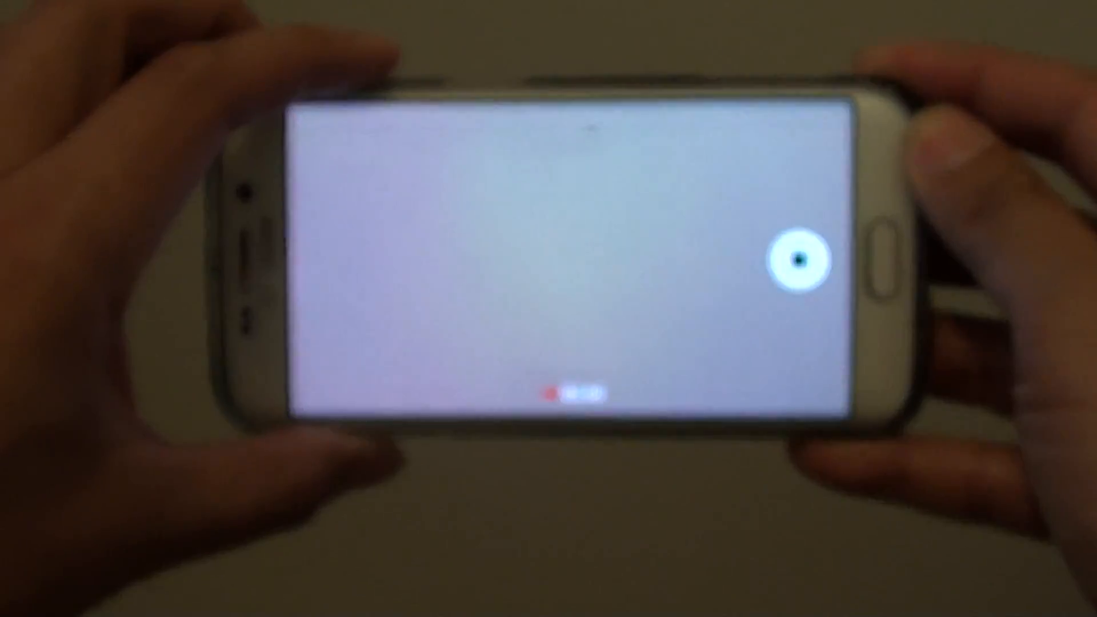
pyautogui.click(789, 255)
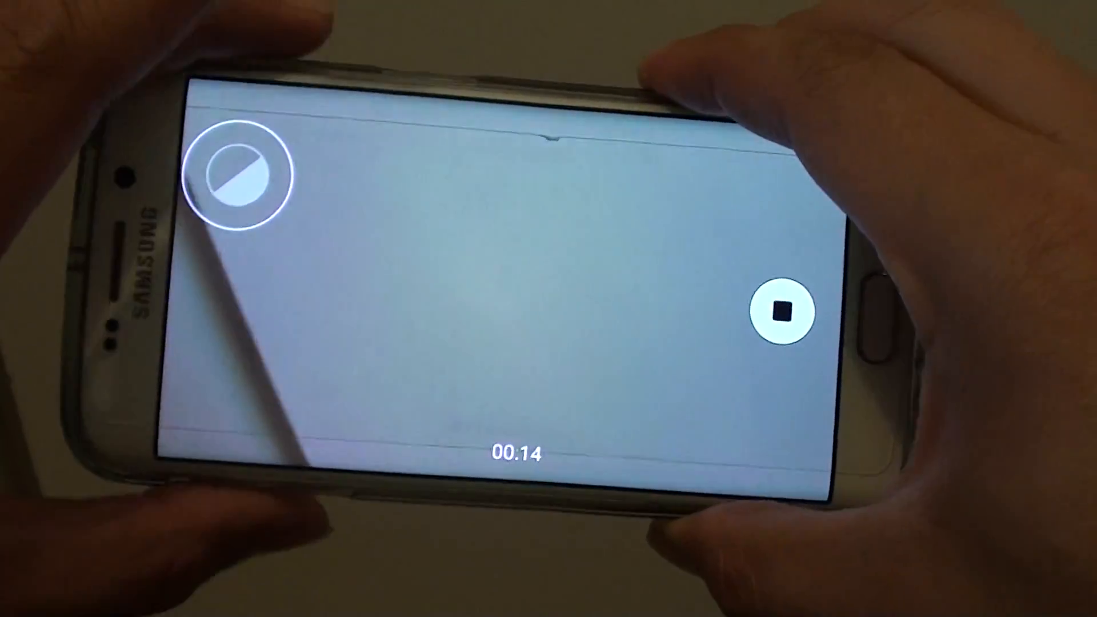
pyautogui.click(786, 313)
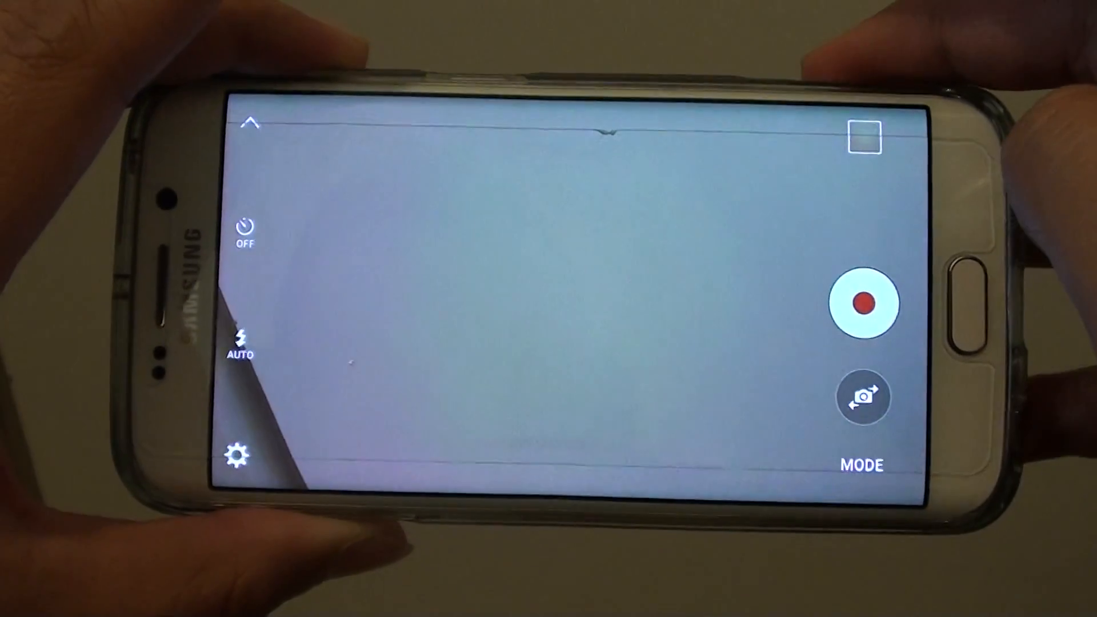
# - View the just-recorded fast motion clip from the preview thumbnail
pyautogui.click(863, 304)
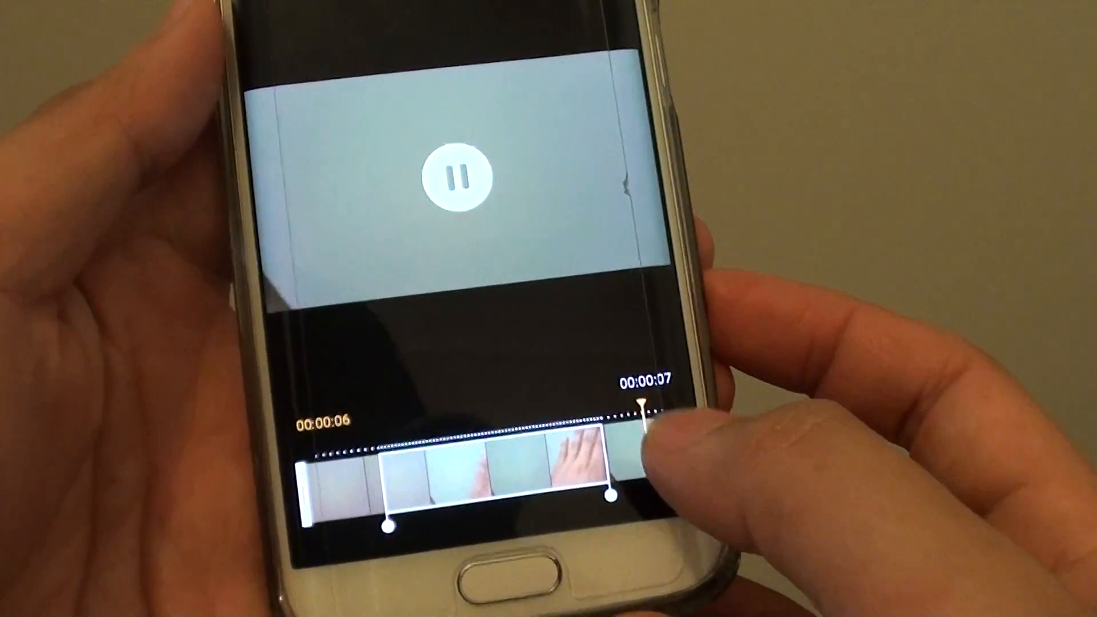
# - Pause the clip, then restart its playback from the beginning in the trim timeline
pyautogui.click(460, 176)
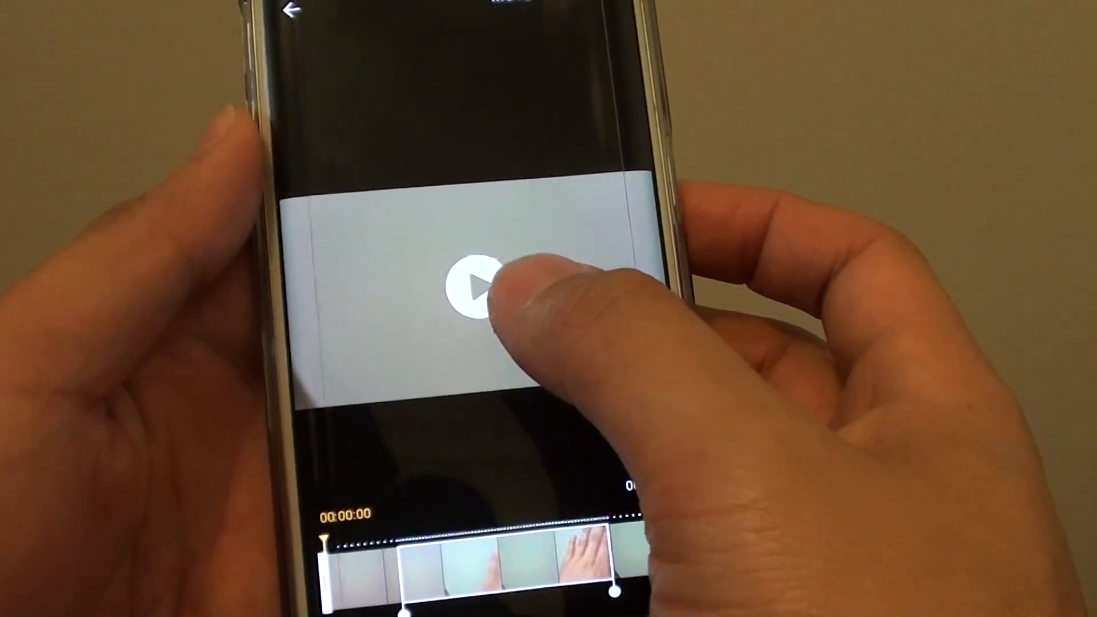
pyautogui.click(476, 285)
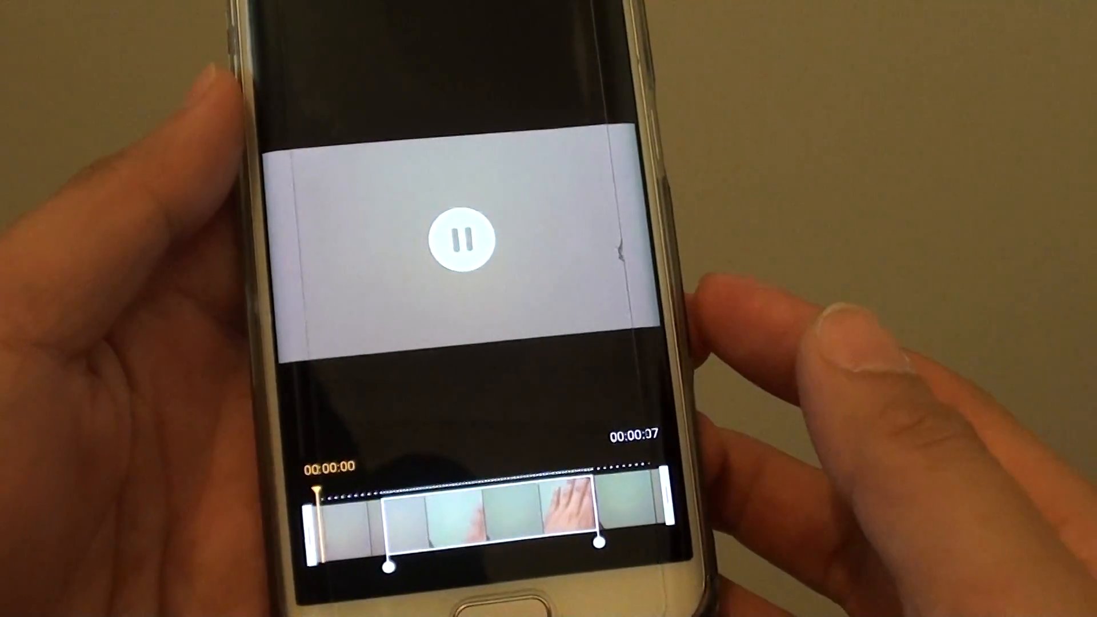